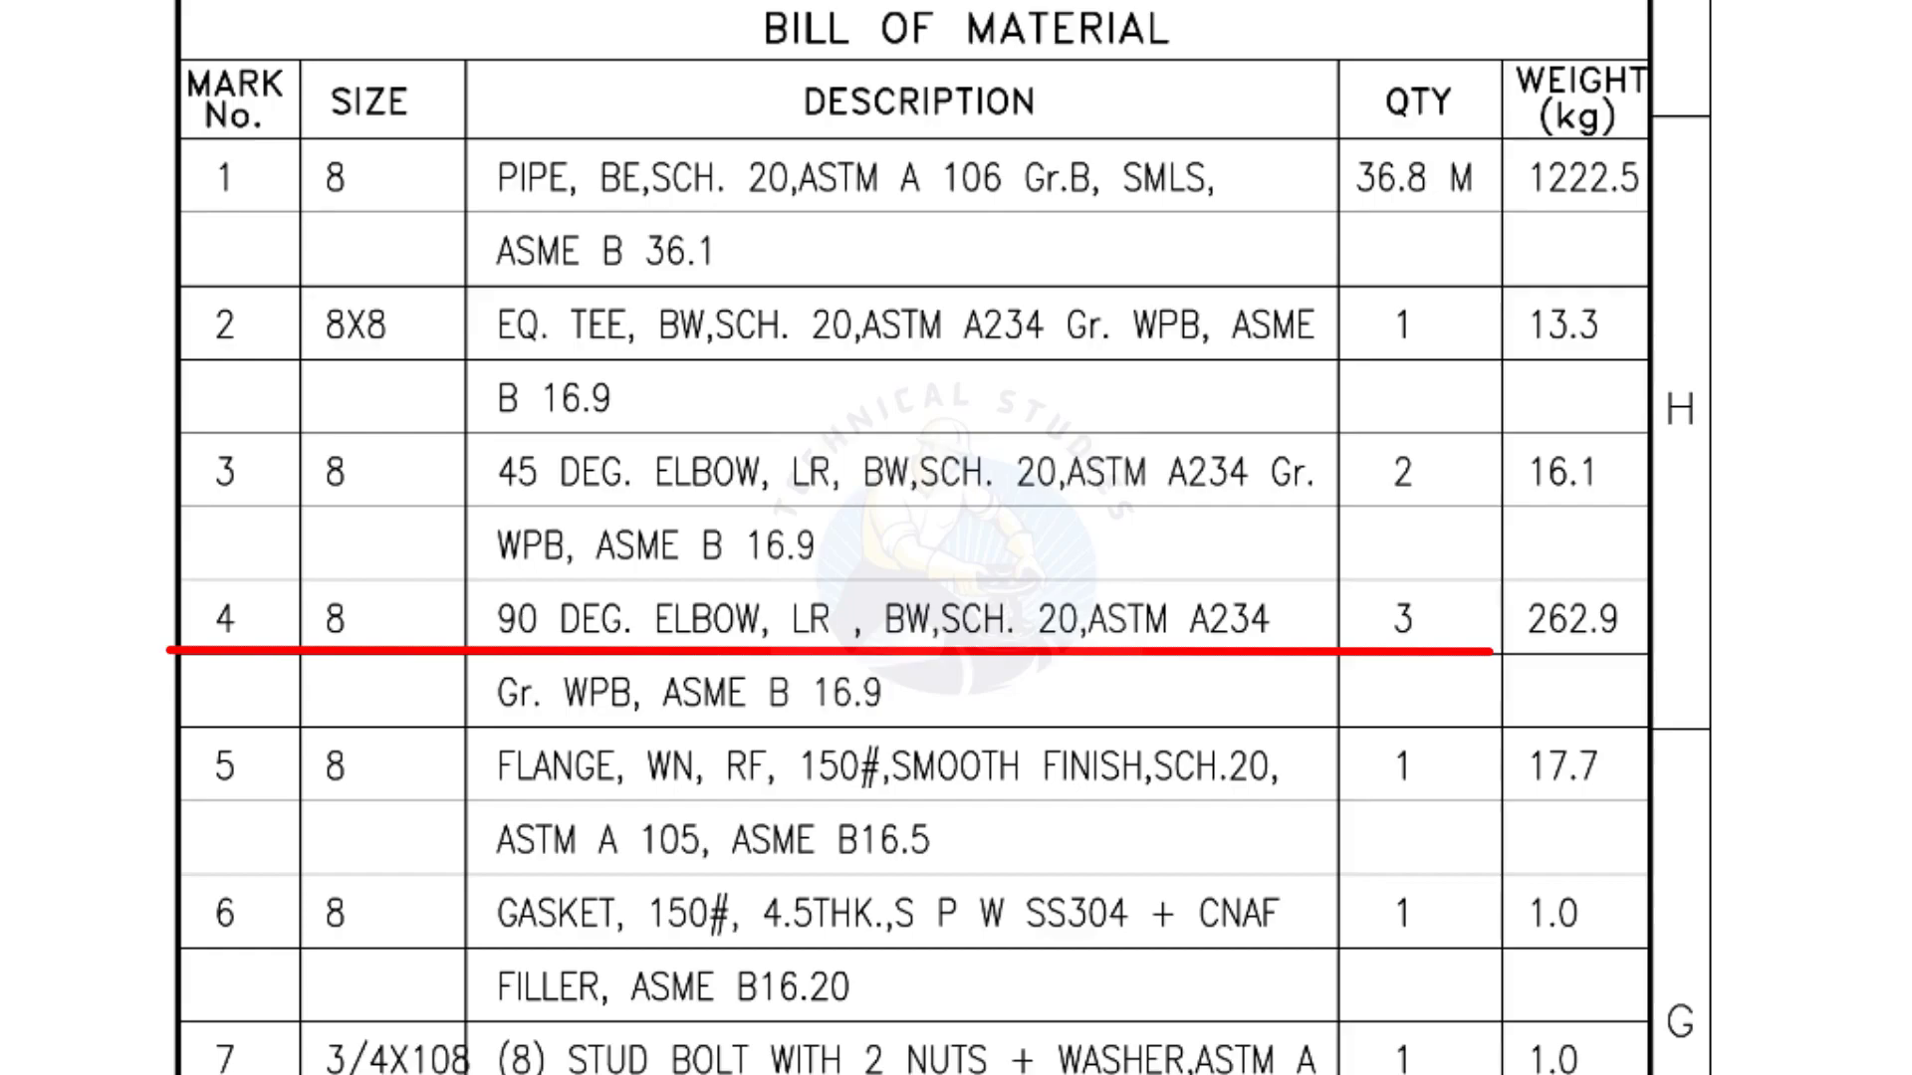
scroll("down", 3)
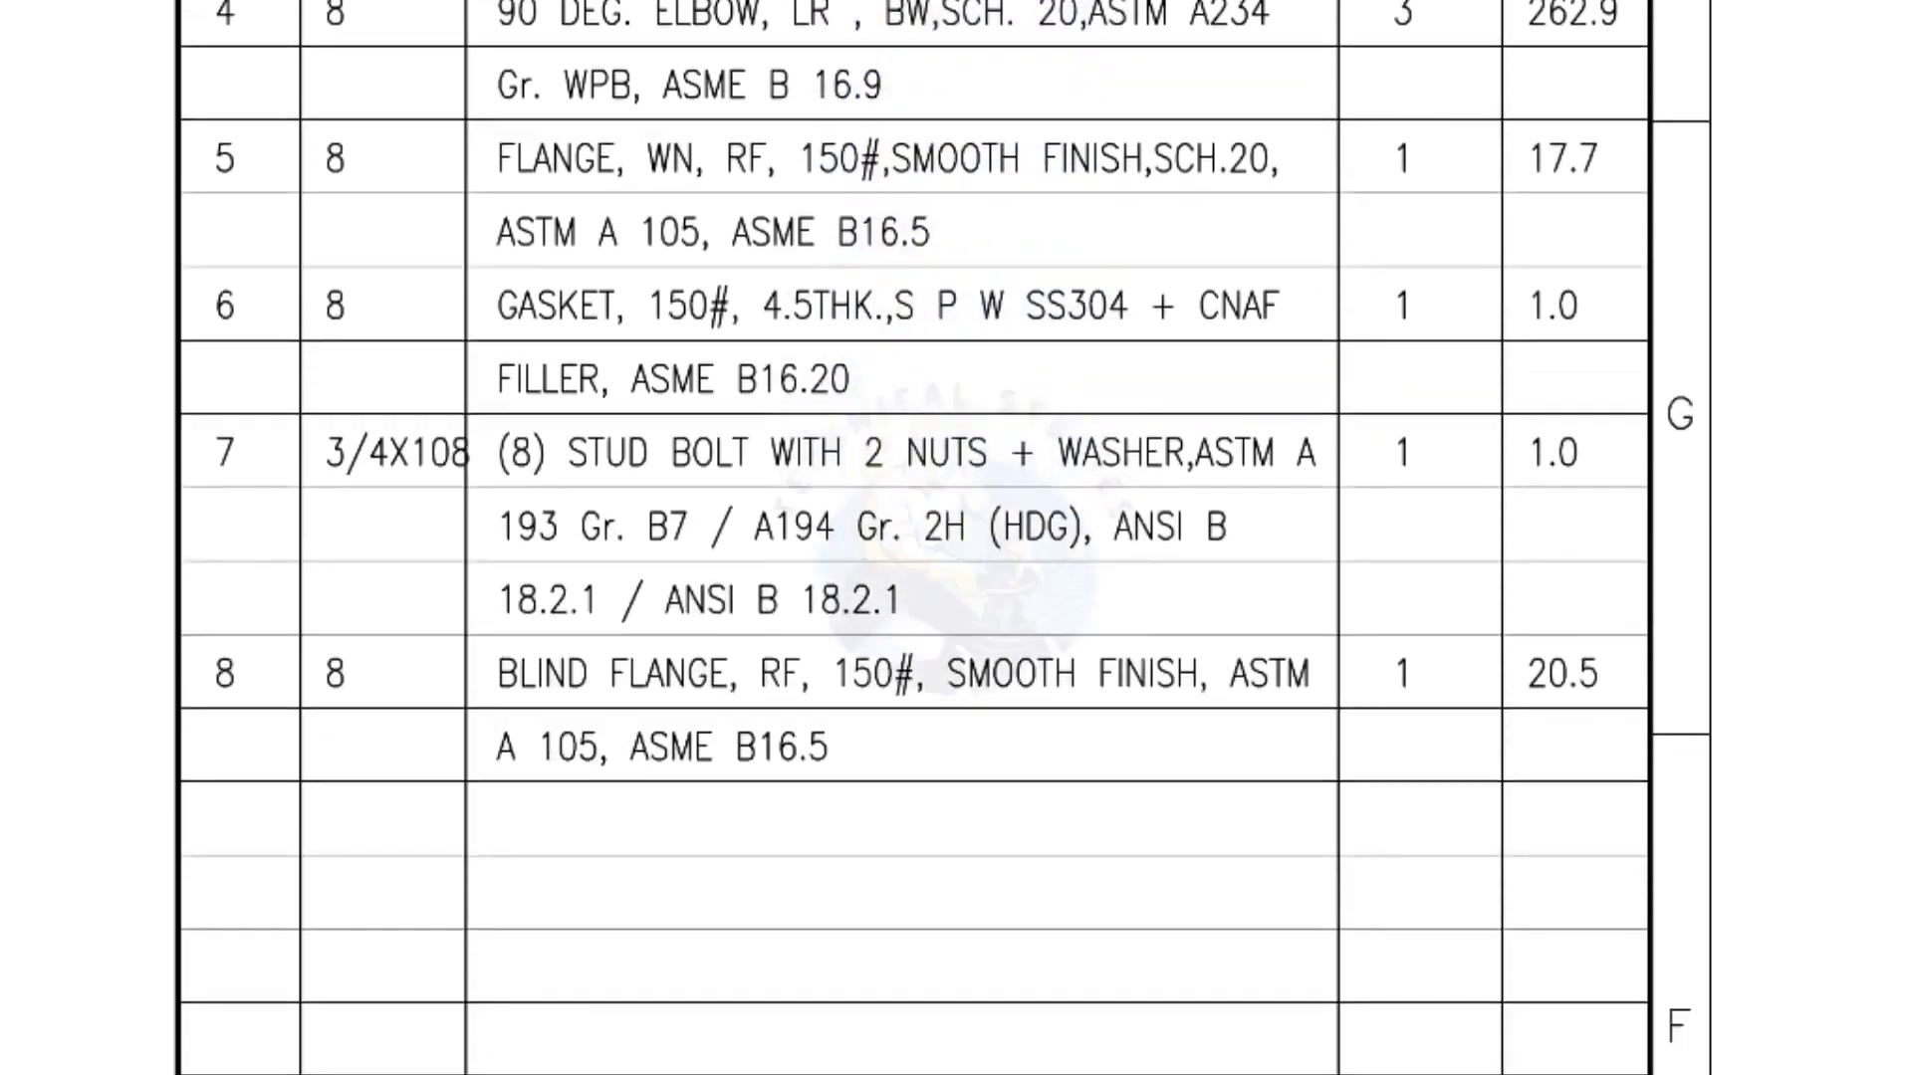